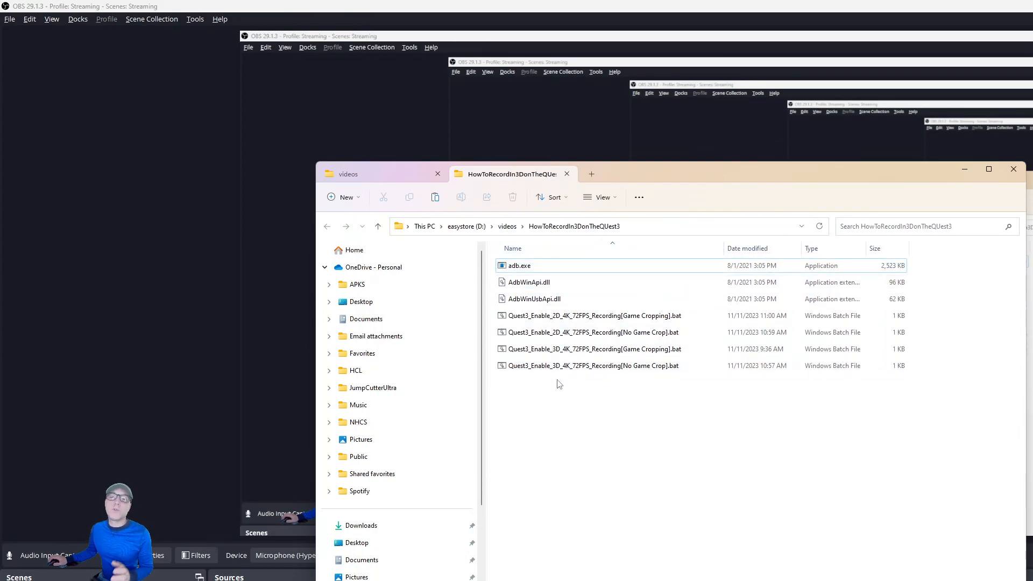
- Look over the 2D and 3D Quest 3 recording batch files, then clear the selection
{"action": "left_click", "coordinate": [593, 332]}
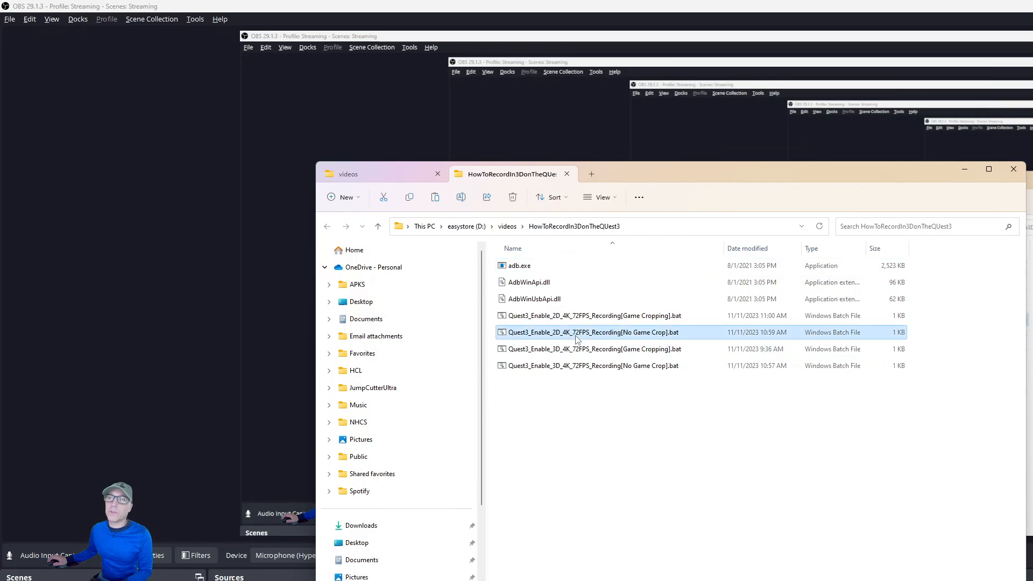
{"action": "left_click", "coordinate": [577, 315]}
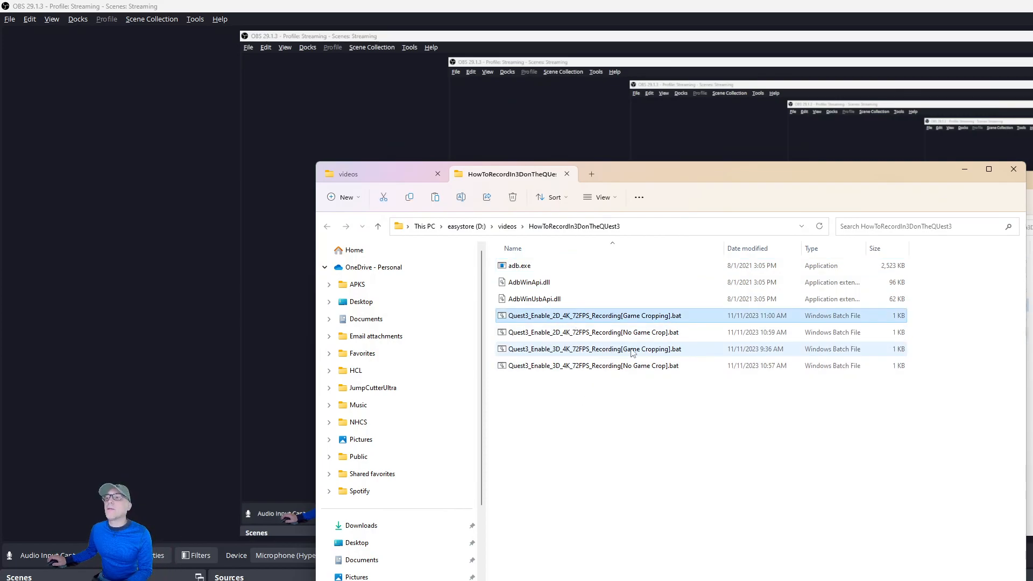
{"action": "left_click", "coordinate": [593, 365]}
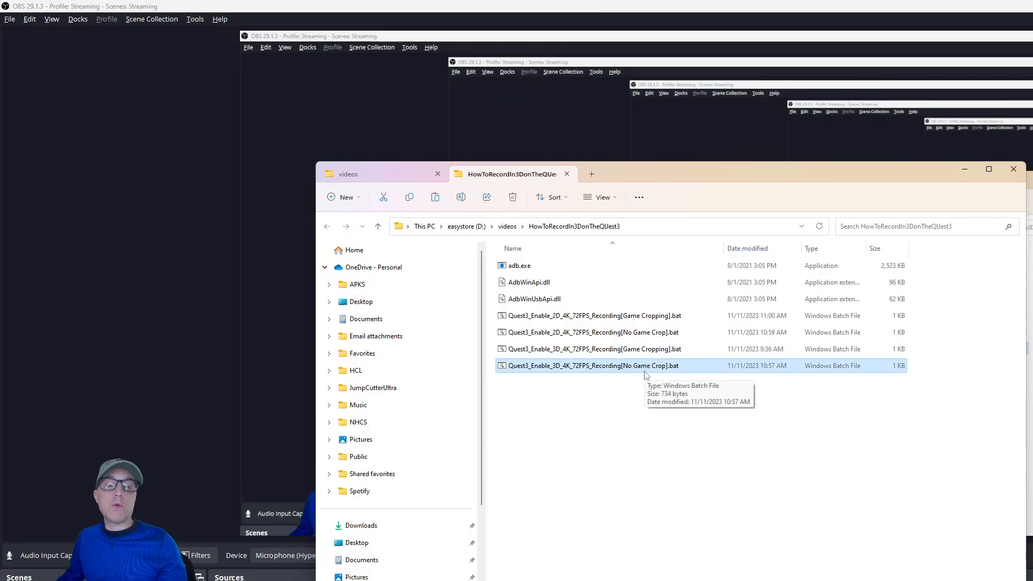
{"action": "left_click", "coordinate": [594, 348]}
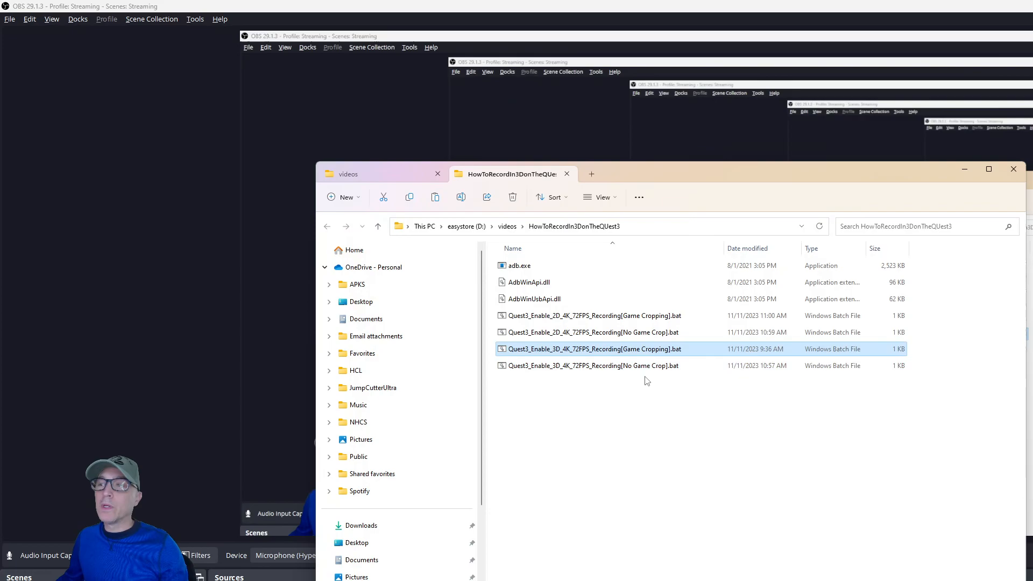
{"action": "mouse_move", "coordinate": [566, 365]}
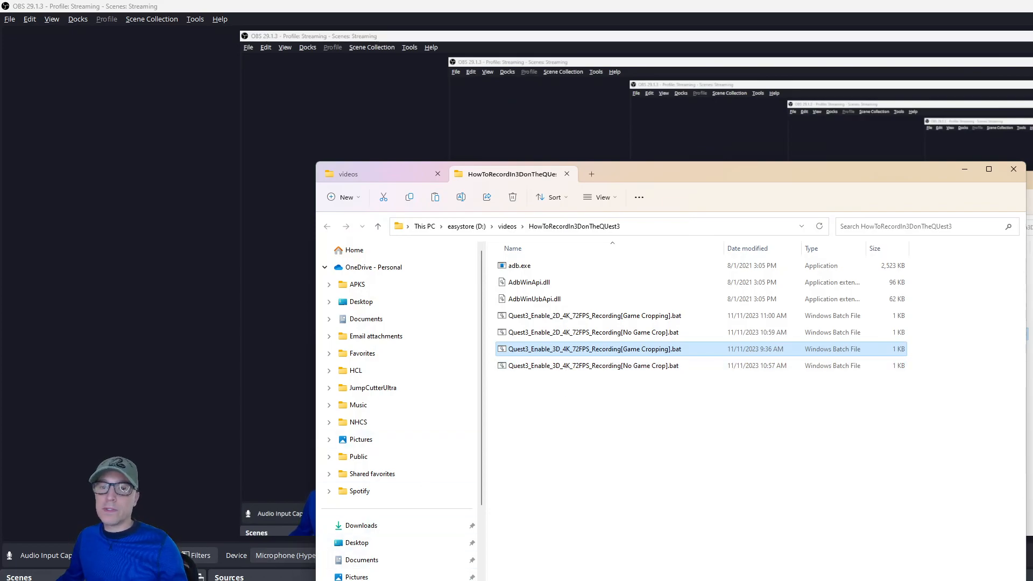
{"action": "left_click", "coordinate": [564, 400]}
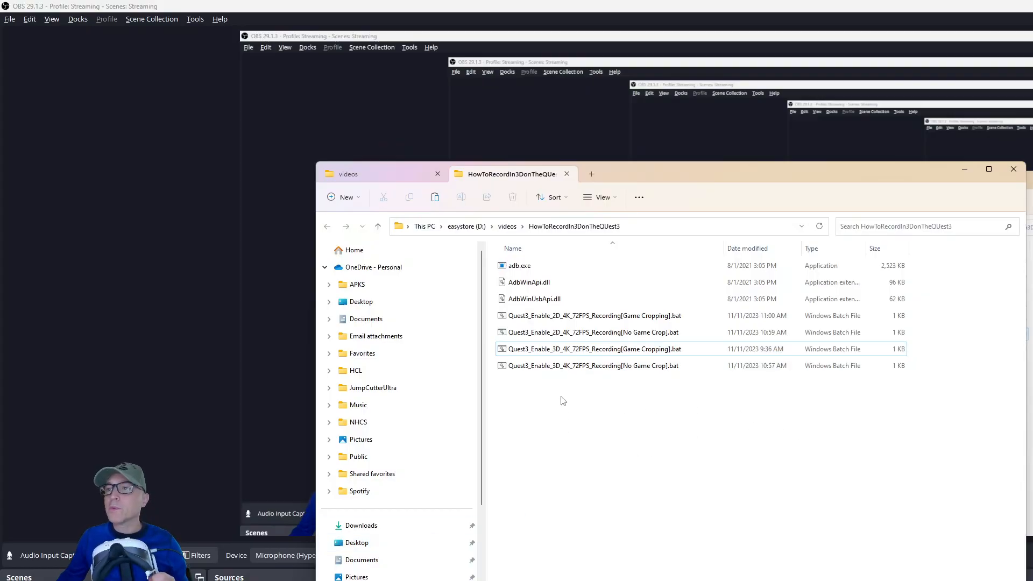
- Run Quest3_Enable_3D_4K_72FPS_Recording[No Game Crop].bat to apply its adb capture settings
{"action": "left_click", "coordinate": [593, 349]}
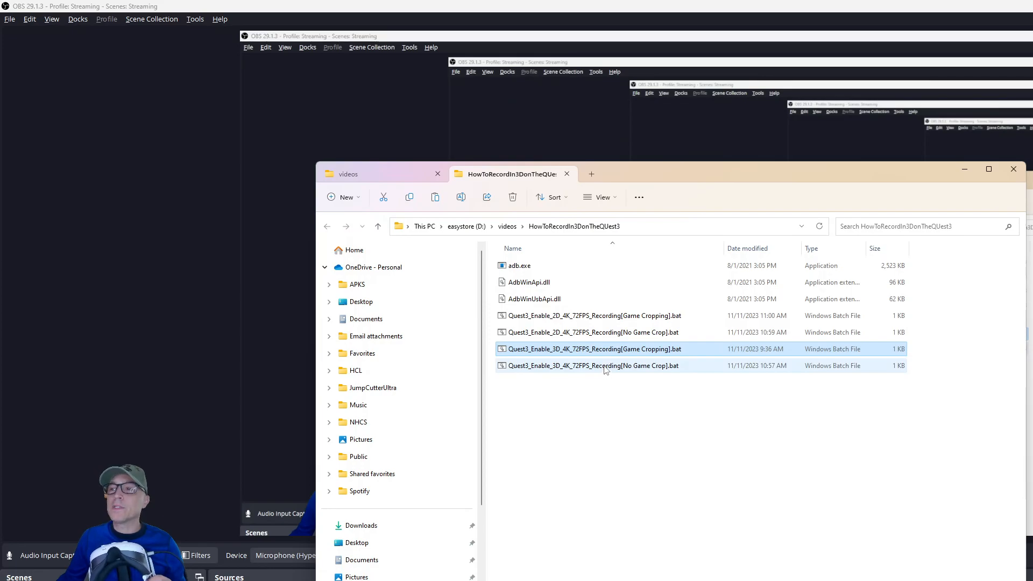
{"action": "left_click", "coordinate": [605, 366]}
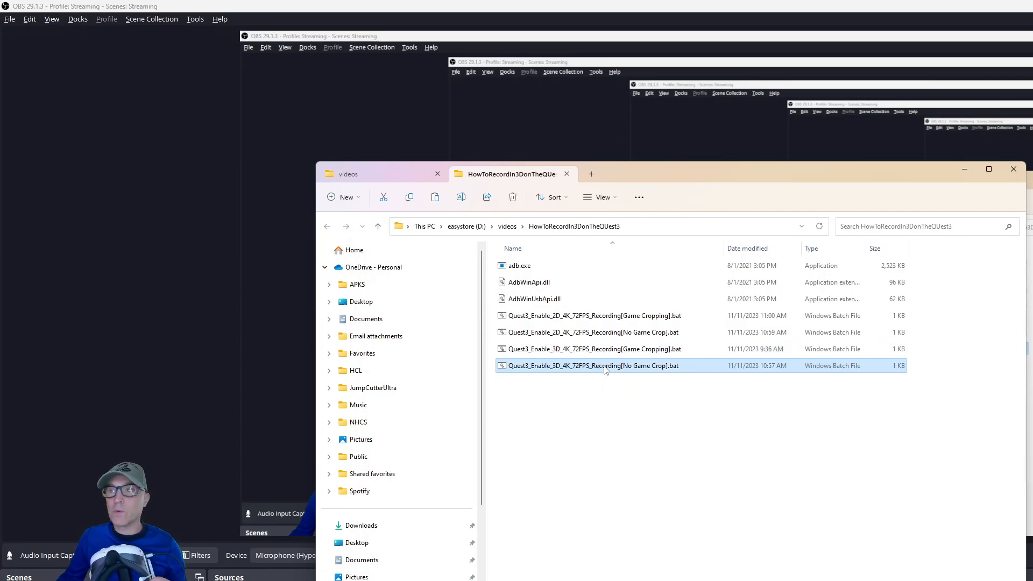
{"action": "double_click", "coordinate": [593, 365]}
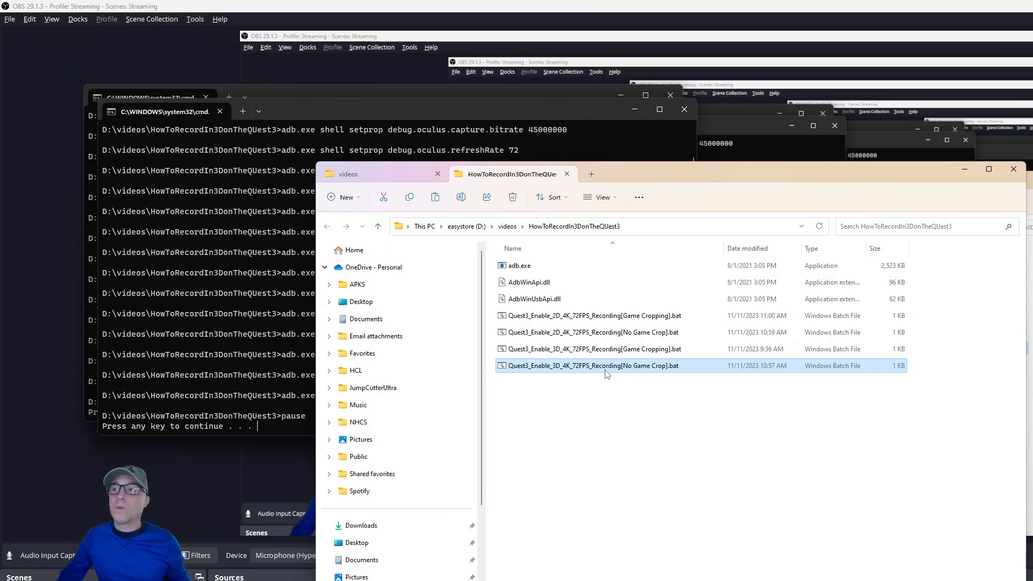
- Open the 3D No Game Crop batch file in Notepad++ to view its adb setprop commands
{"action": "right_click", "coordinate": [592, 366]}
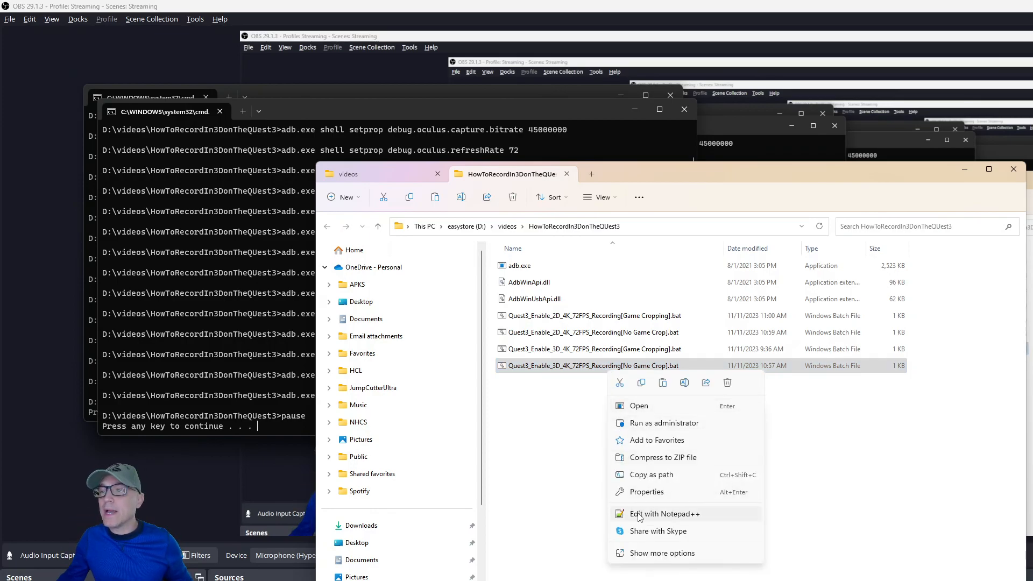
{"action": "left_click", "coordinate": [664, 514]}
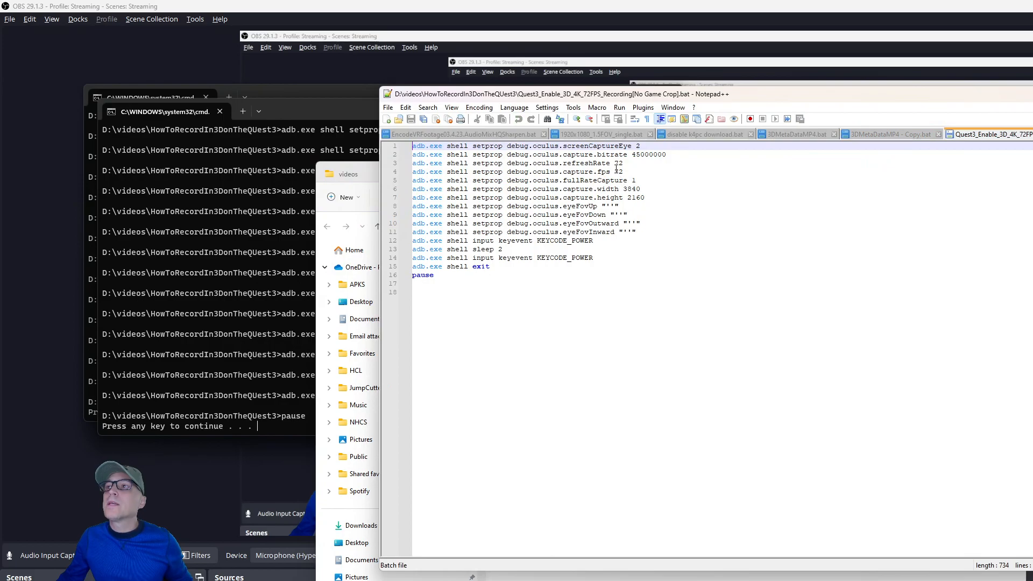
{"action": "double_click", "coordinate": [619, 163]}
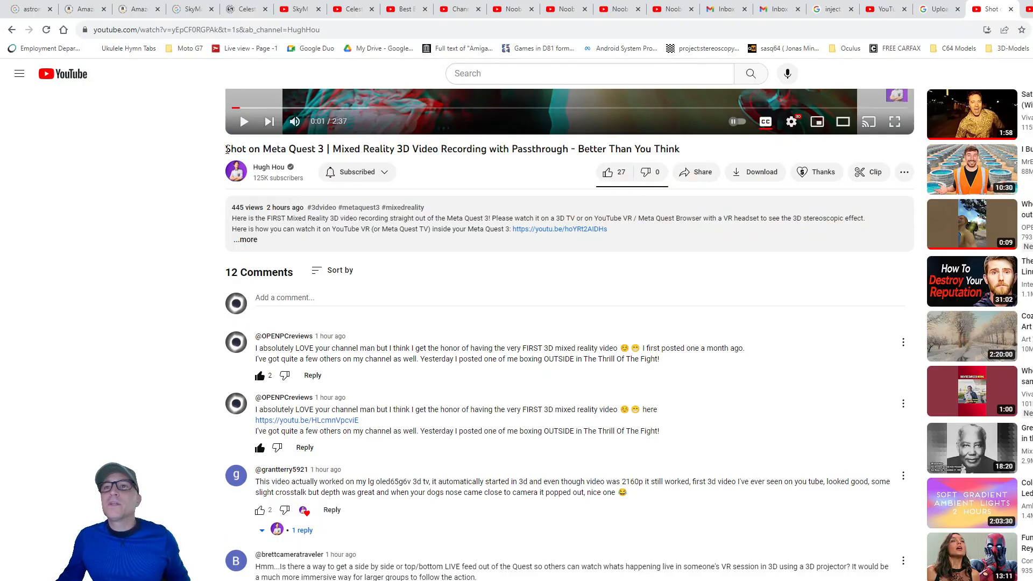
- Highlight and deselect the Quest 3 3D video's title, then scroll the YouTube page down
{"action": "left_click_drag", "start_coordinate": [225, 149], "coordinate": [481, 149]}
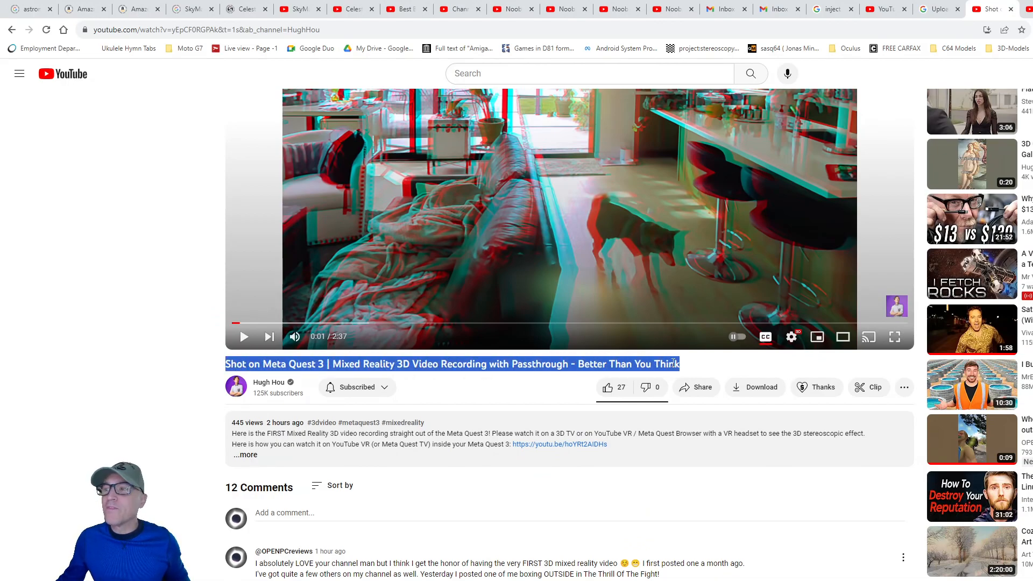
{"action": "left_click", "coordinate": [169, 391]}
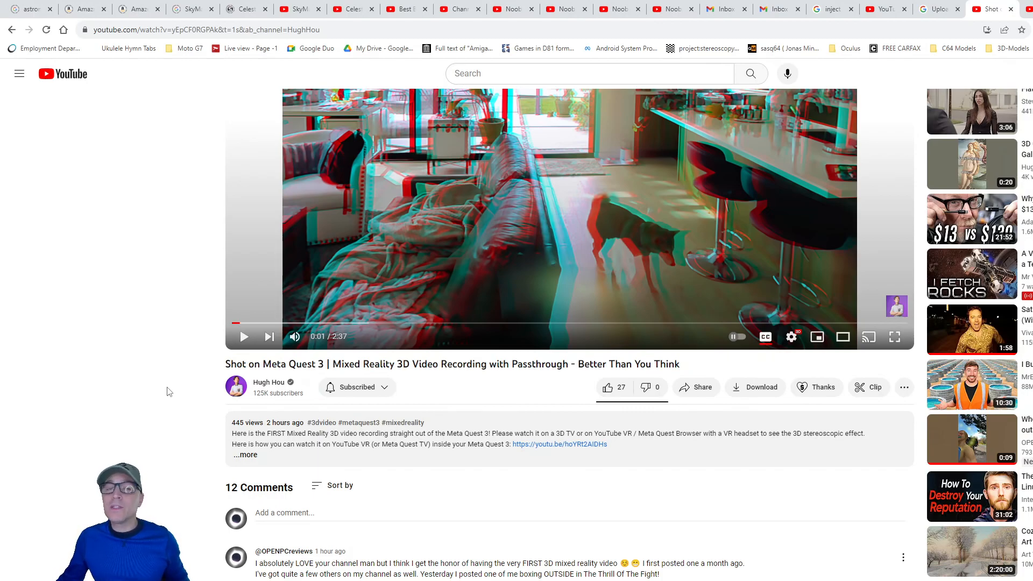
{"action": "mouse_move", "coordinate": [392, 407]}
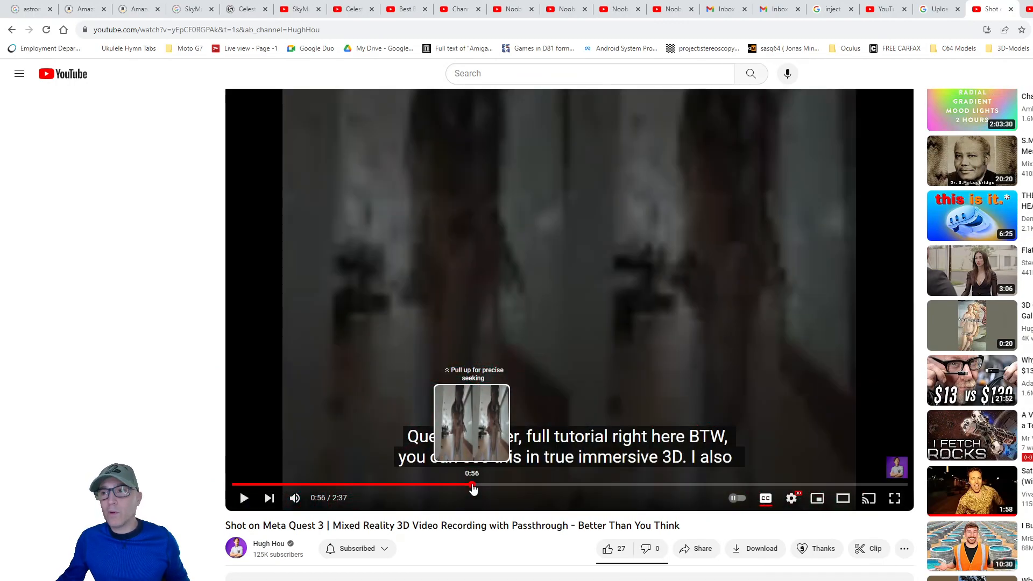
{"action": "mouse_move", "coordinate": [160, 307]}
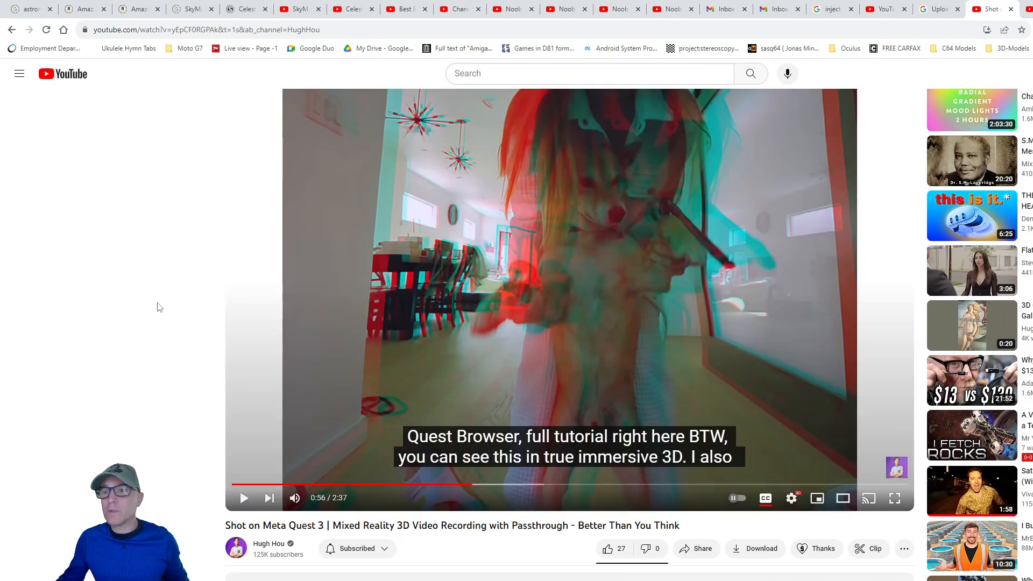
{"action": "scroll", "scroll_direction": "down", "scroll_amount": 3}
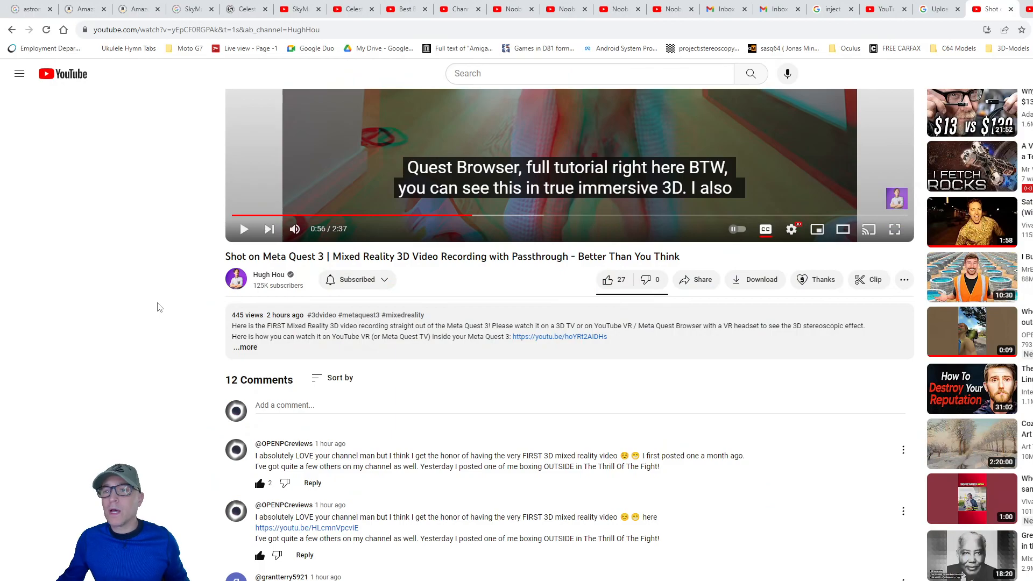
{"action": "mouse_move", "coordinate": [667, 139]}
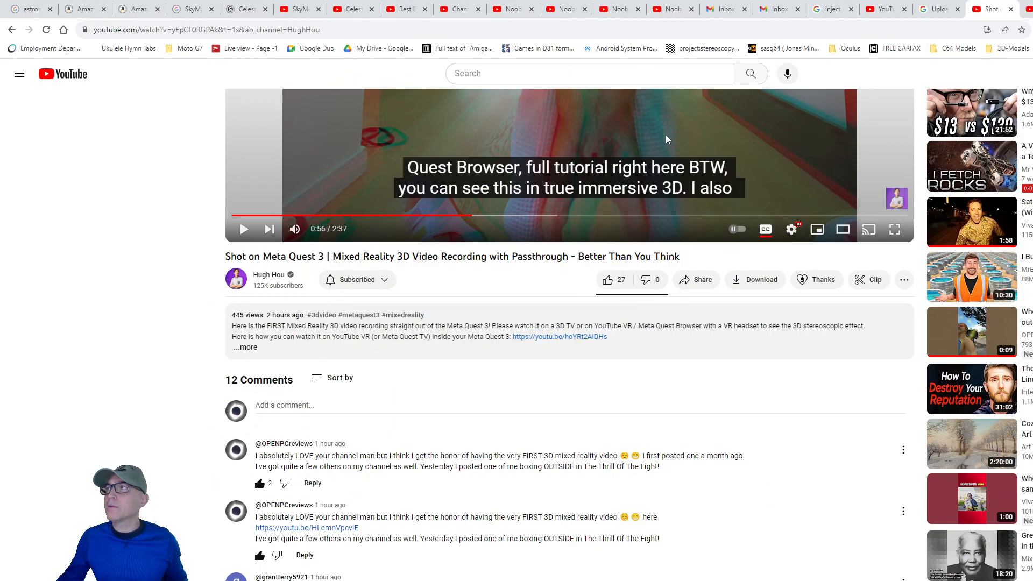
{"action": "mouse_move", "coordinate": [391, 224]}
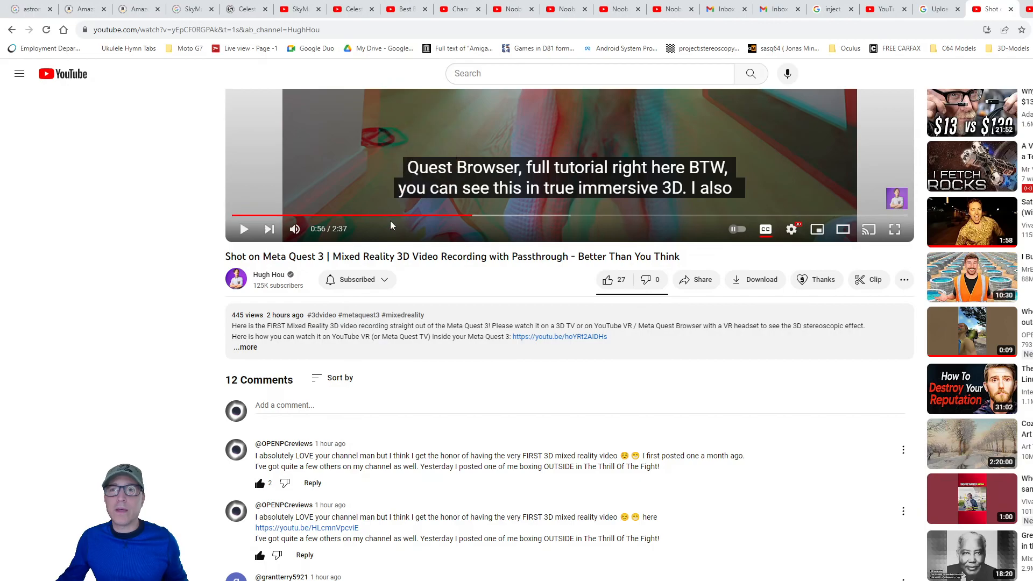